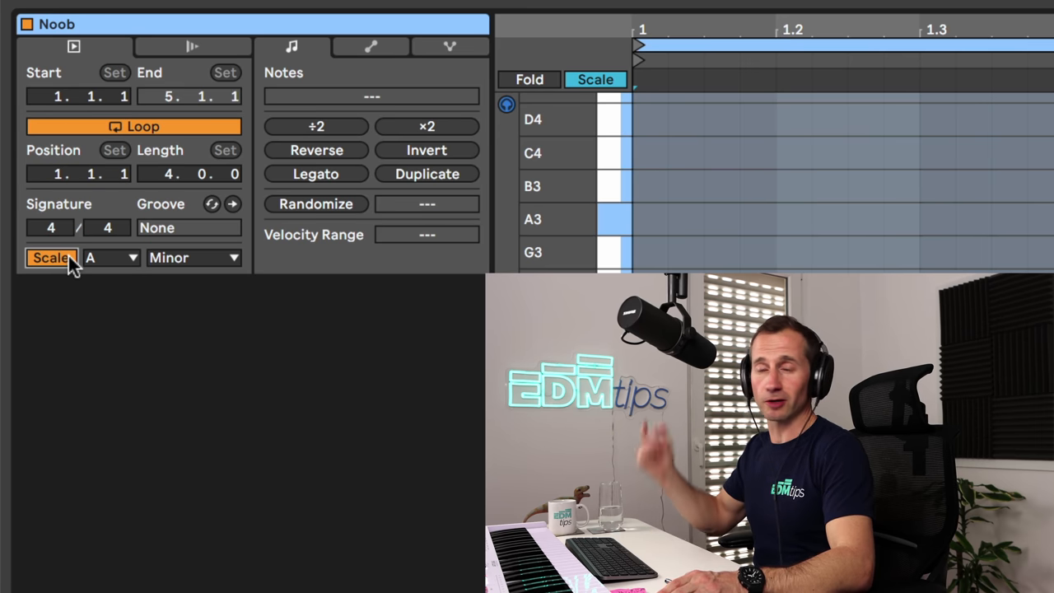
mouse_move(214, 276)
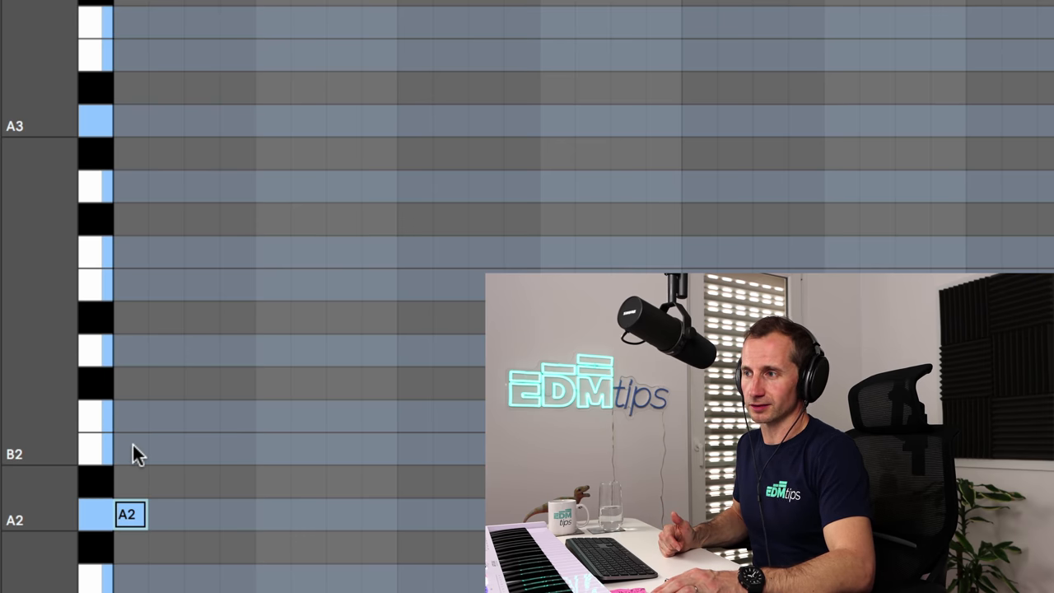
Lock the clip to the A Minor scale and place the opening A2 note
click(132, 351)
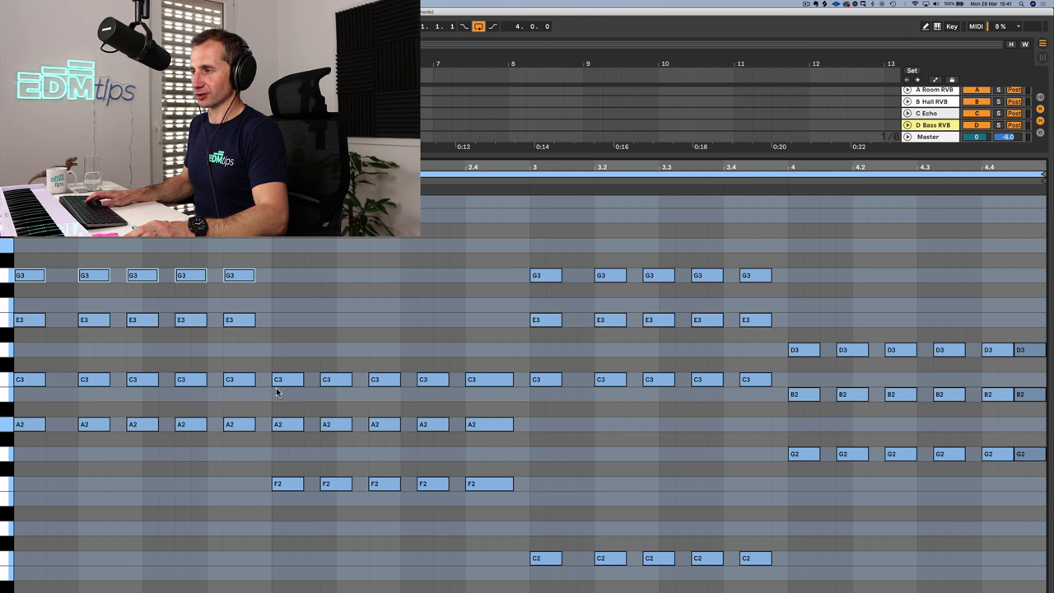
Add sevenths: E3 over the F chord, B3 over C, F3 over G
click(472, 333)
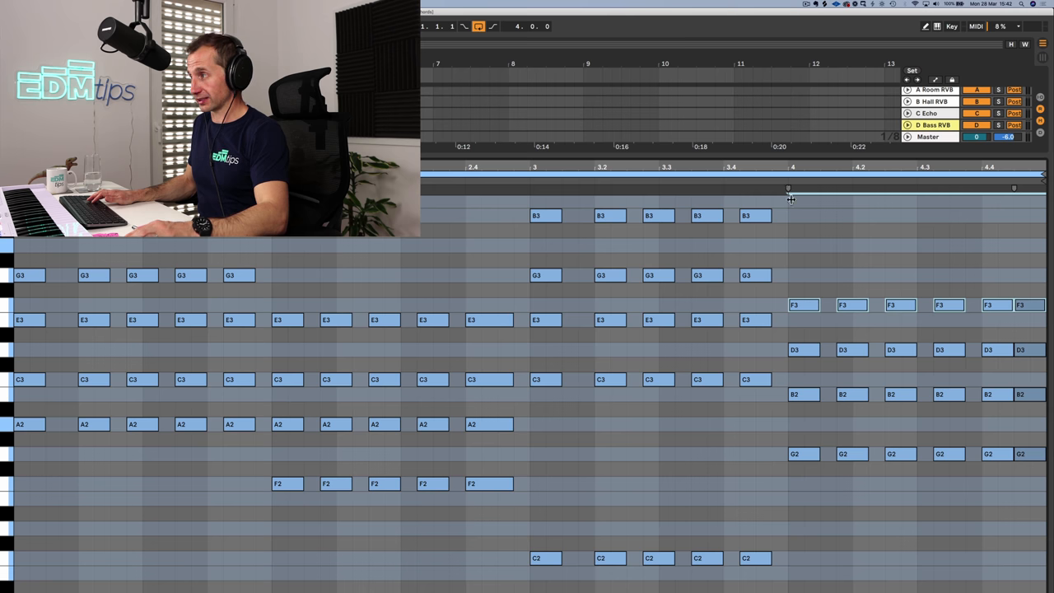
mouse_move(358, 294)
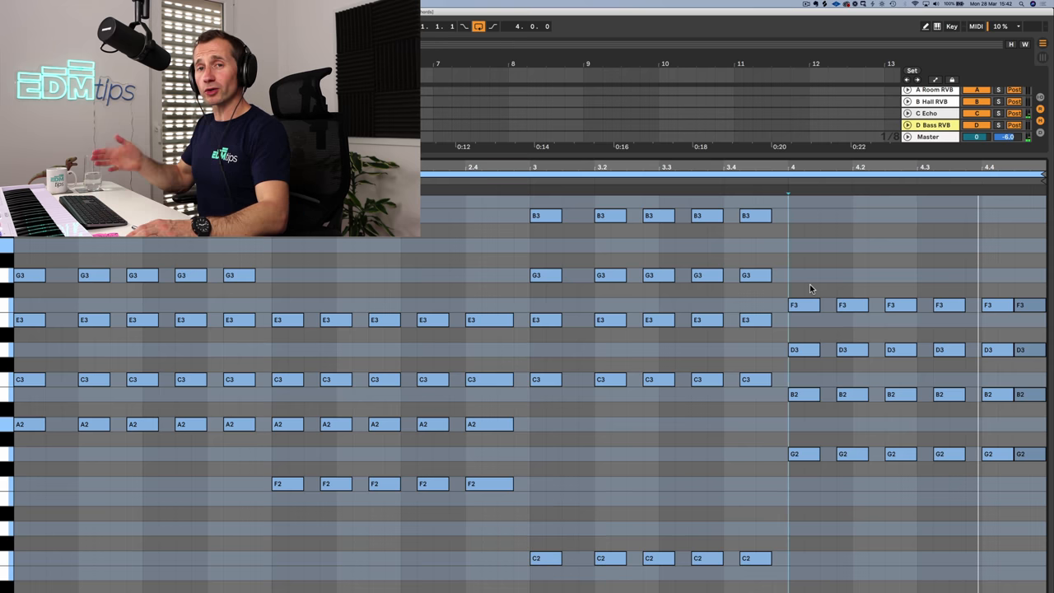
mouse_move(793, 290)
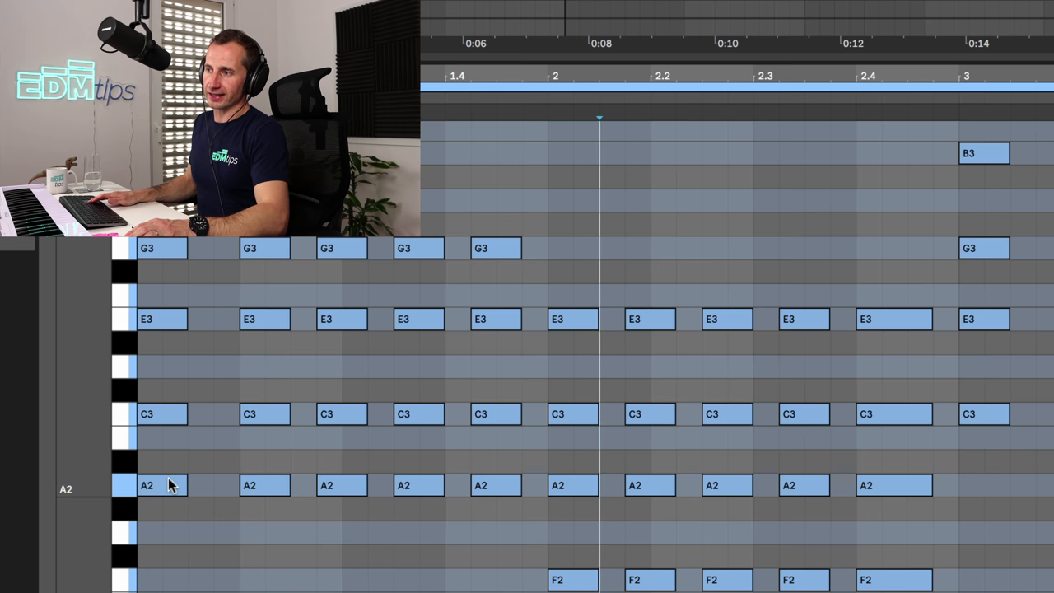
Invert chords by octave shifts, adding a B3 ninth and A1 and F1 bass notes
click(161, 485)
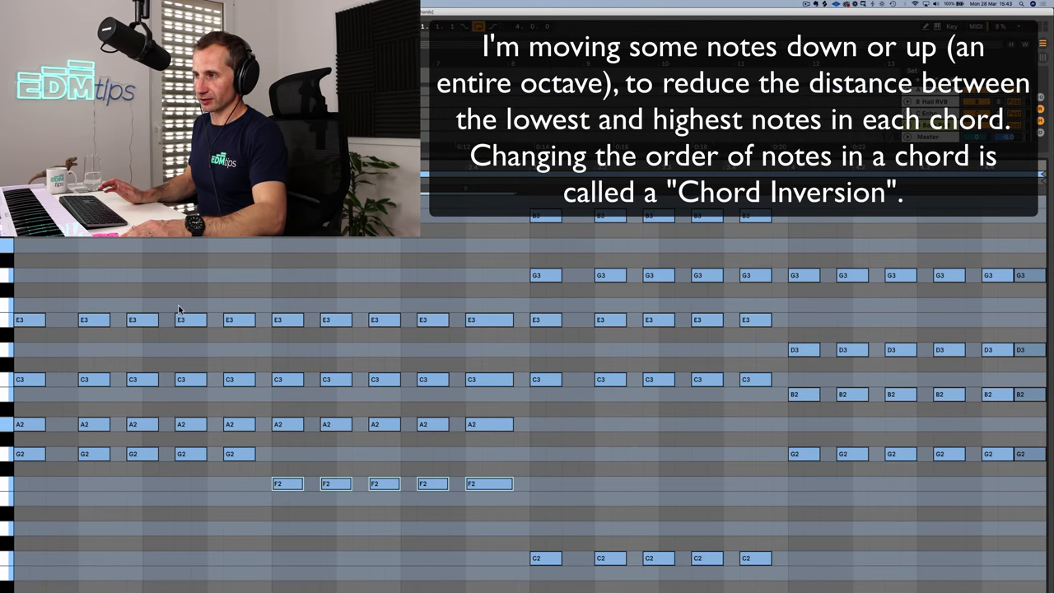
mouse_move(493, 265)
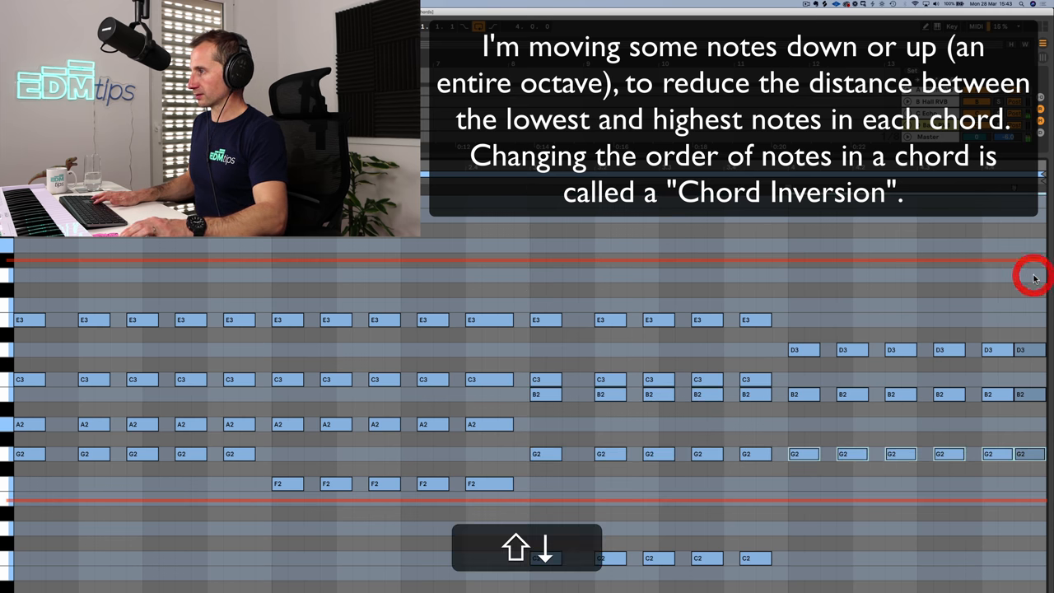
key(cmd+z)
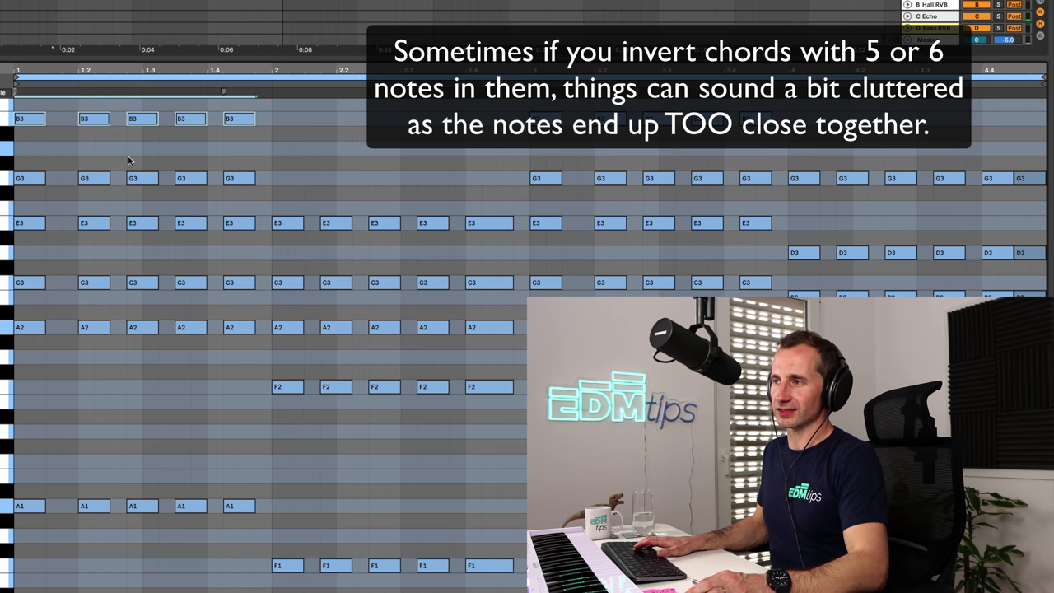
Drop the B3 and G3 notes an octave and make G1 the G chord's bass
click(474, 179)
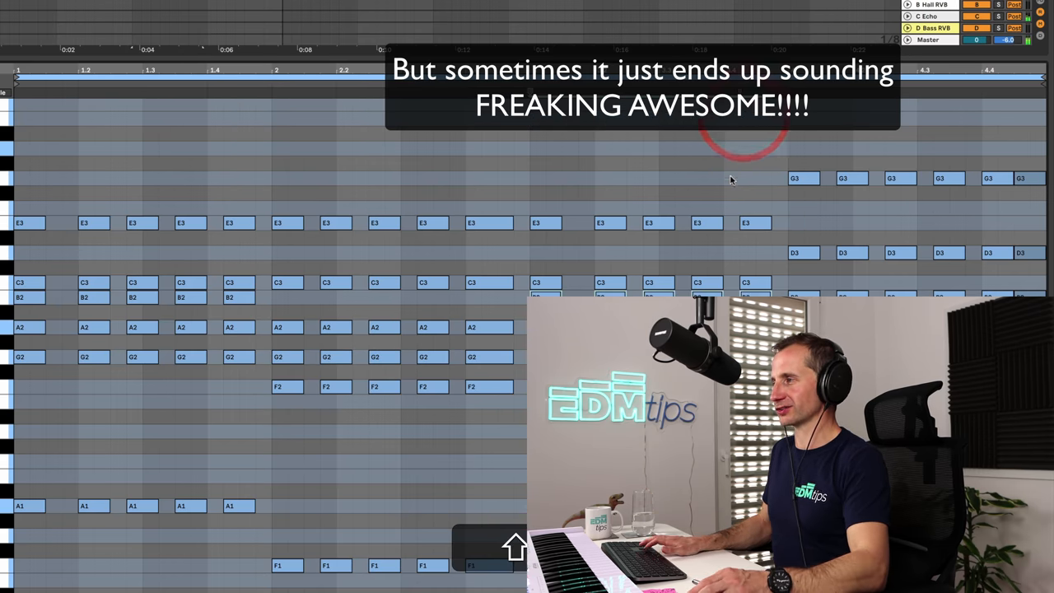
click(758, 180)
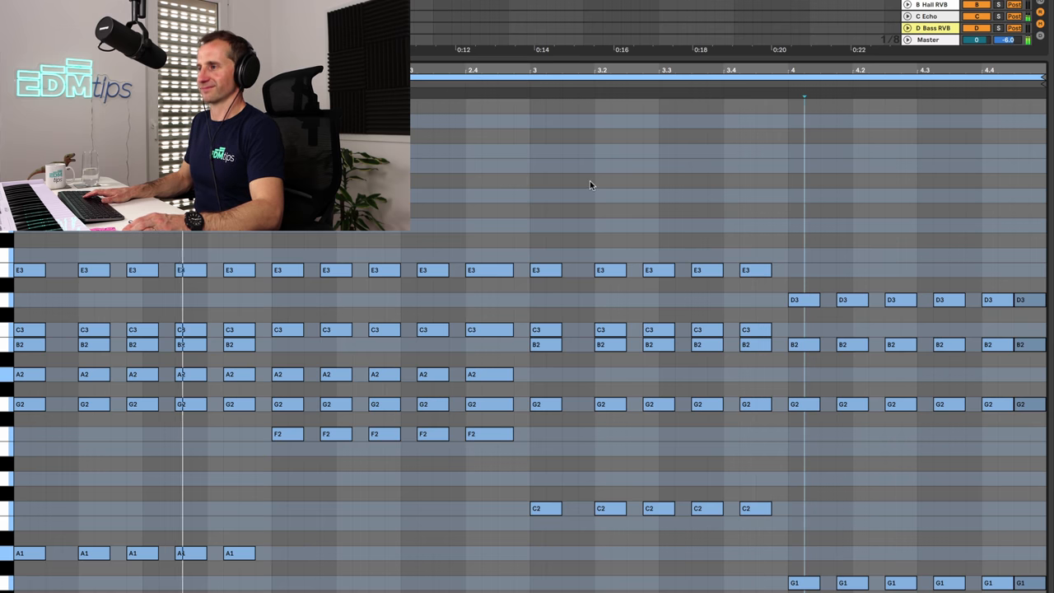
key(cmd+z)
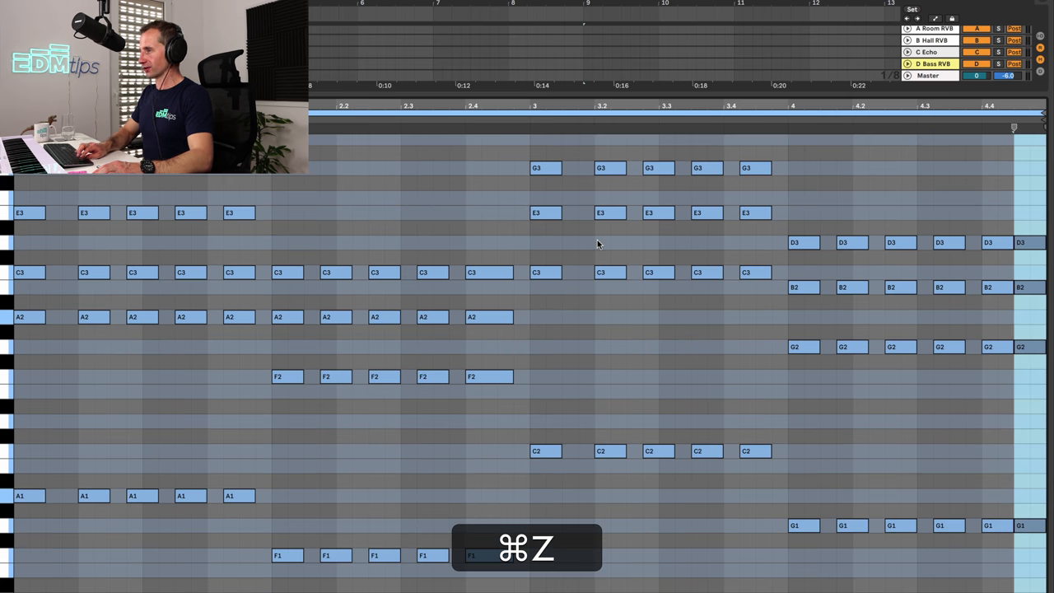
Draw walking bass notes B1, C2, D2, E2 and E1, and add G2 to A minor
key(shift+cmd+z)
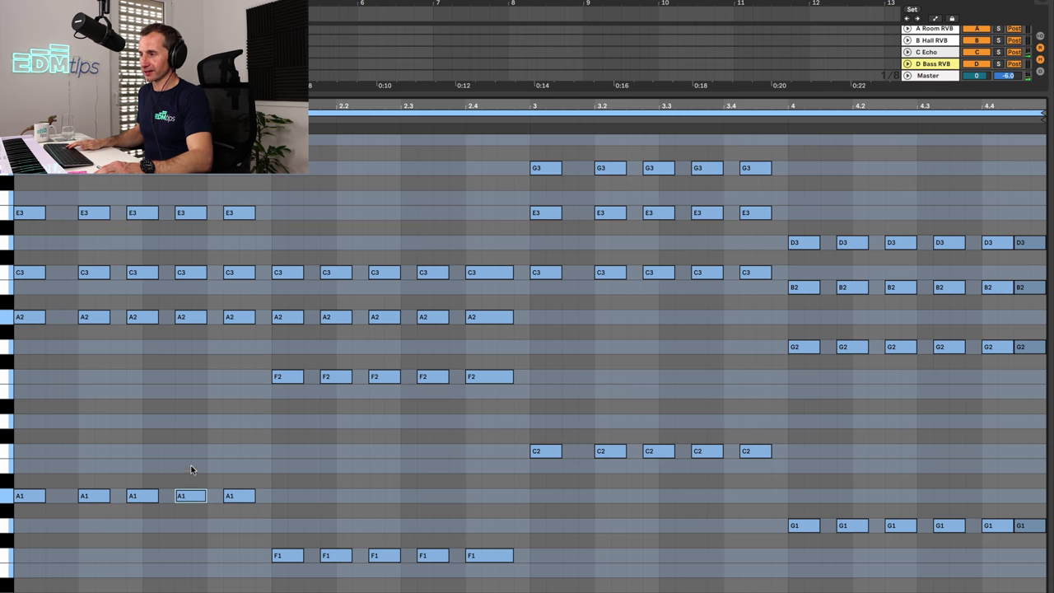
mouse_move(191, 511)
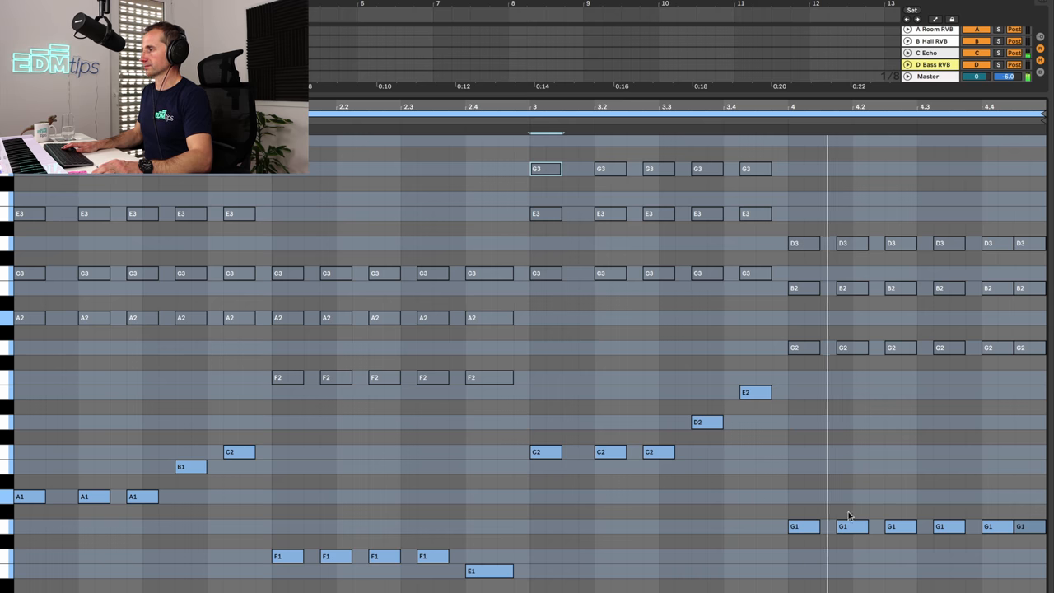
click(996, 526)
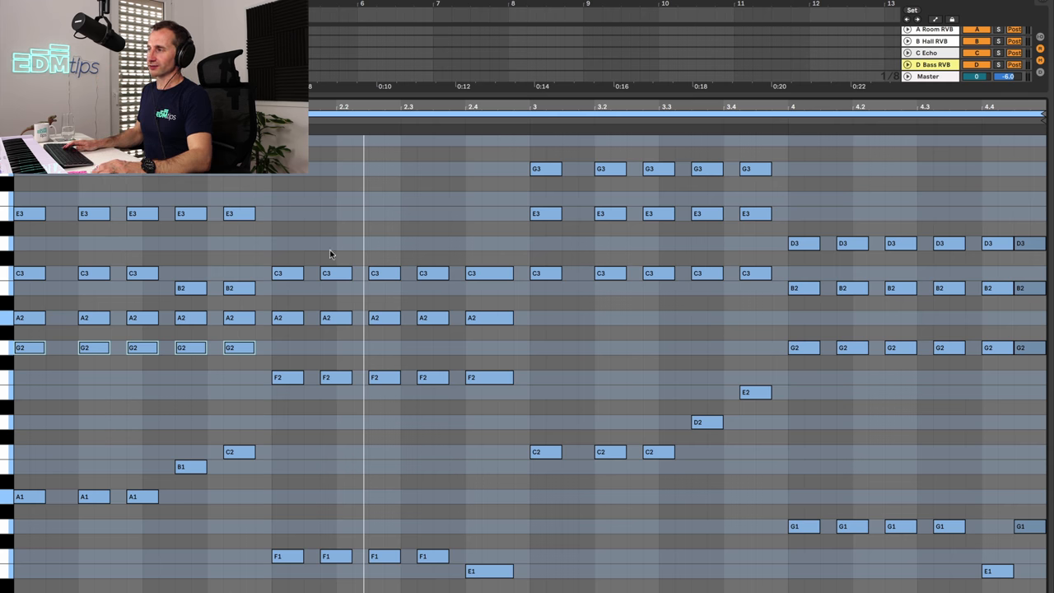
mouse_move(263, 235)
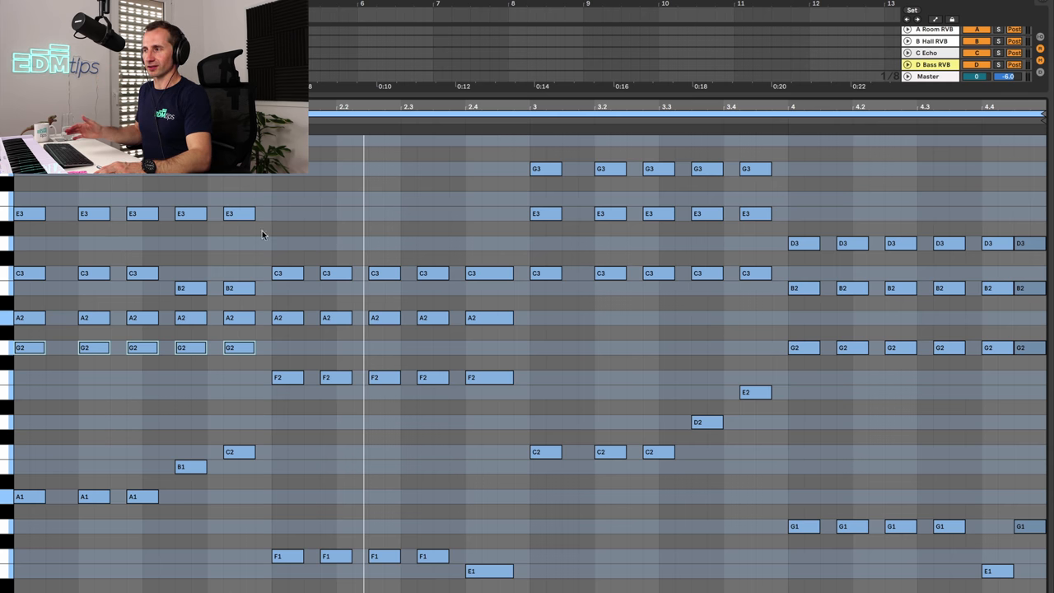
mouse_move(286, 245)
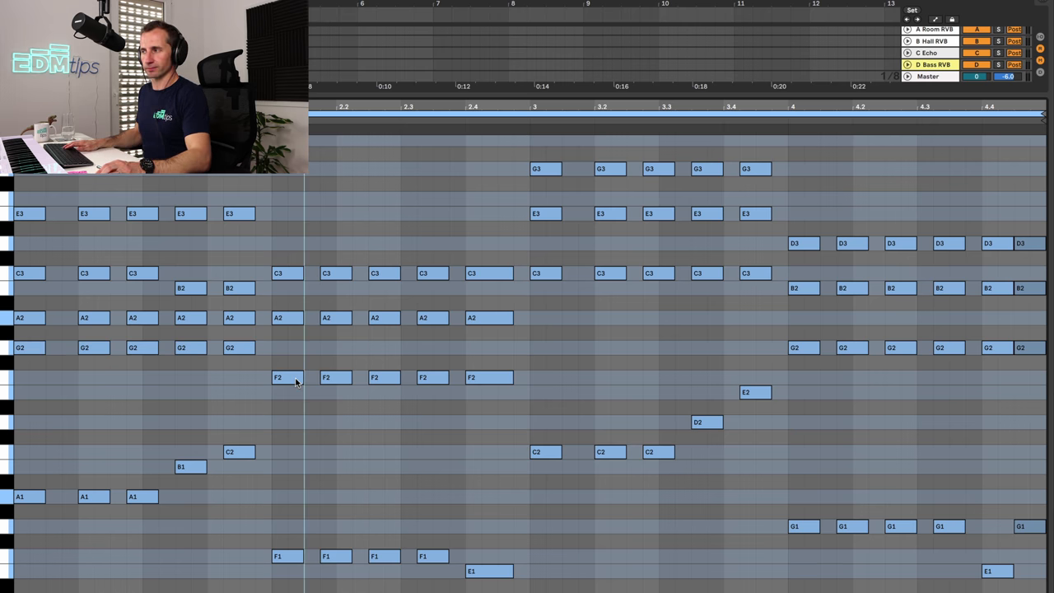
Add E3 over the F chord and lower its last two C3 hits to B2
click(288, 271)
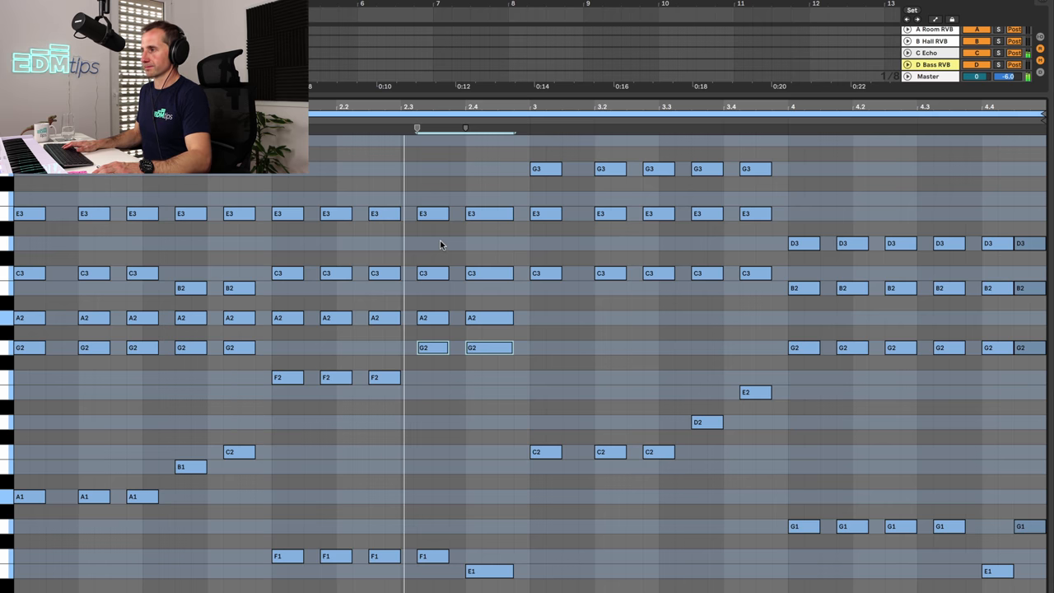
click(490, 355)
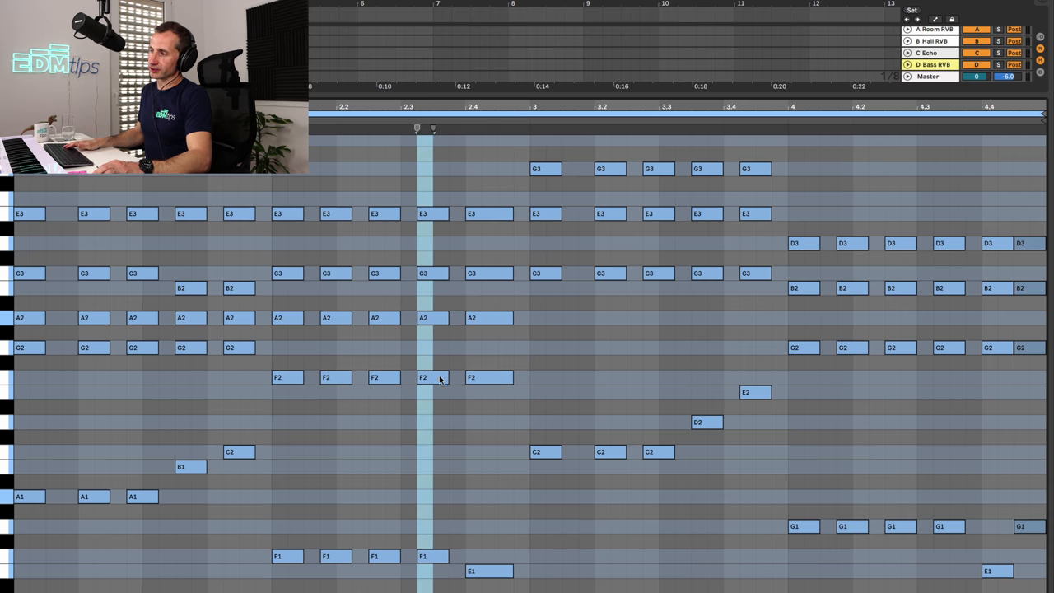
click(474, 273)
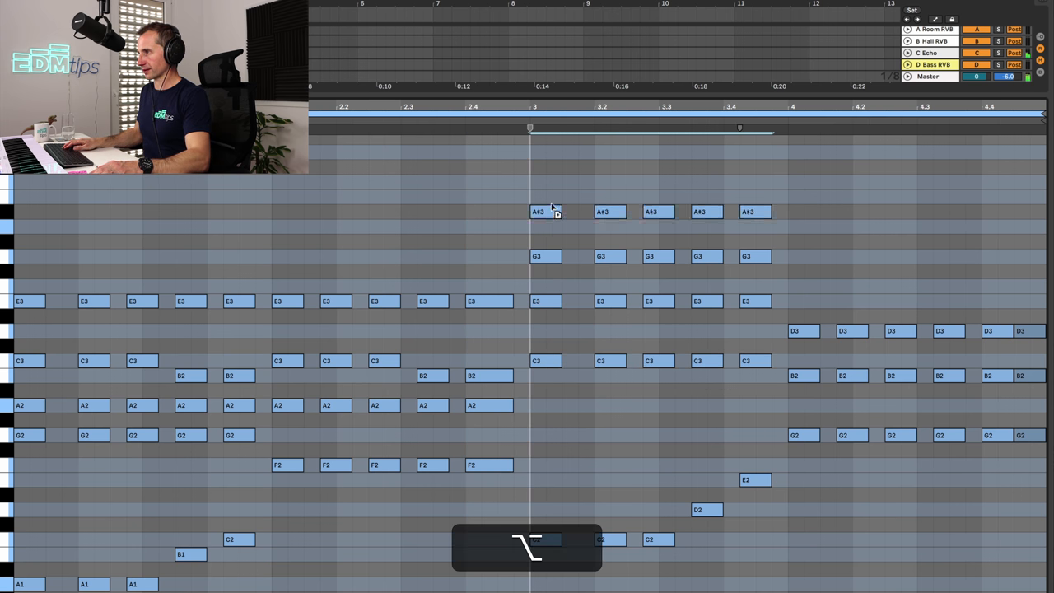
Copy the C chord's G3 notes up to A#3 with an Alt-drag
drag(540, 212, 540, 167)
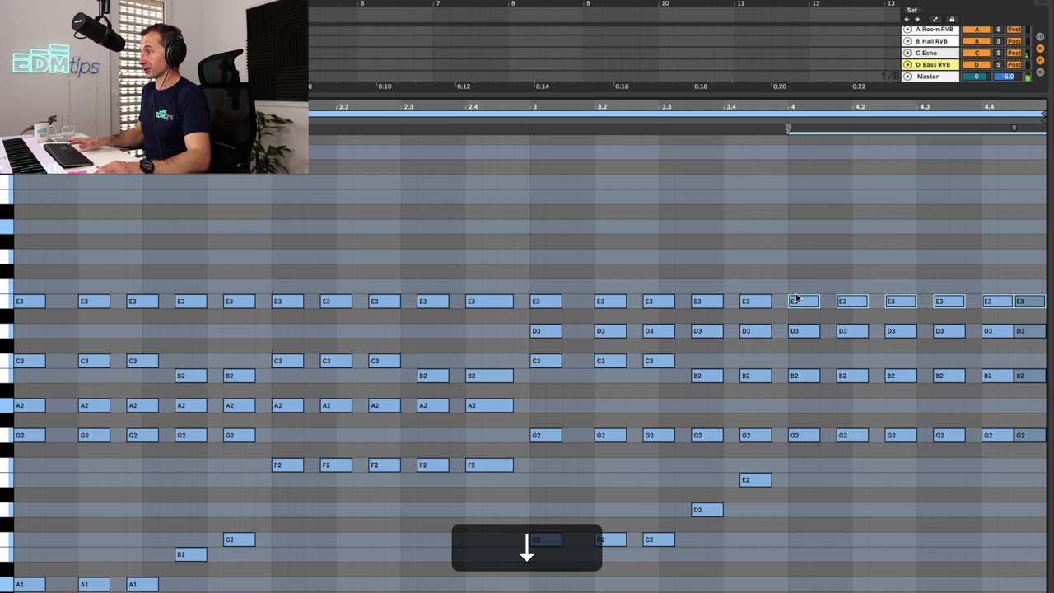
mouse_move(1037, 401)
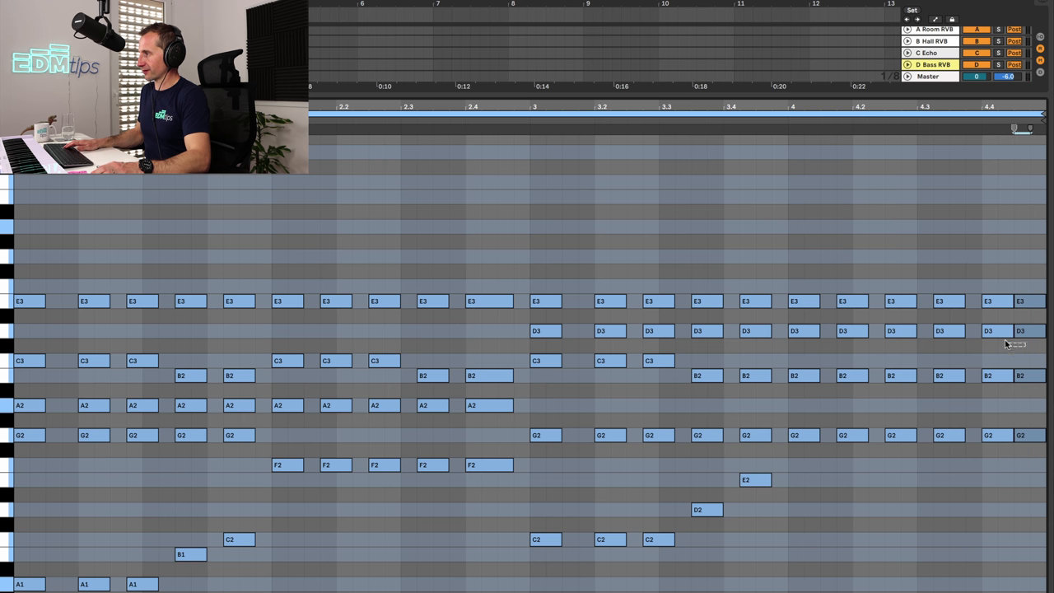
Copy E3 notes onto the G chord and nudge them into position
click(943, 331)
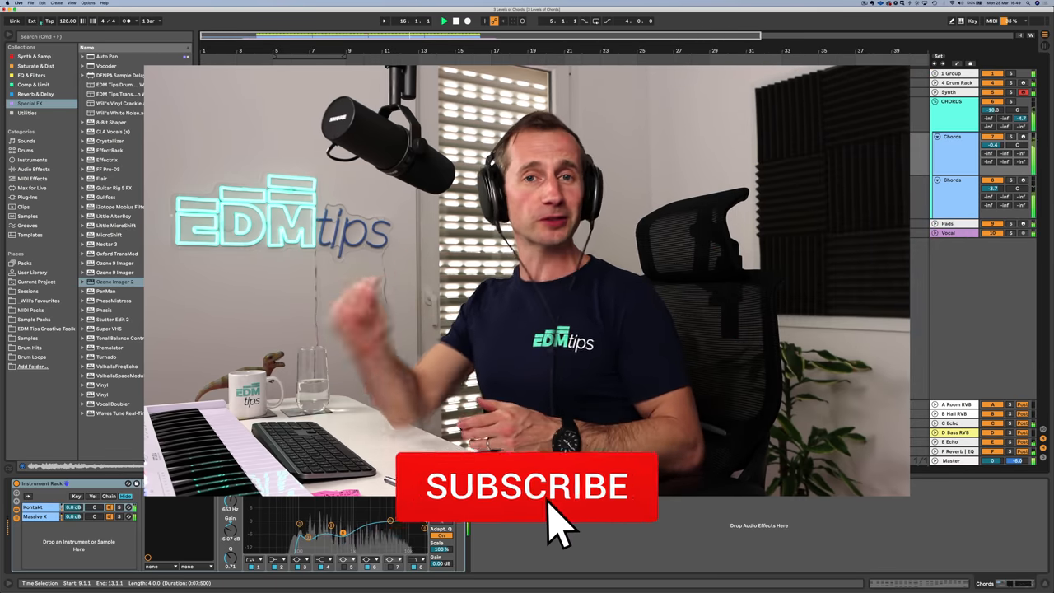
click(527, 486)
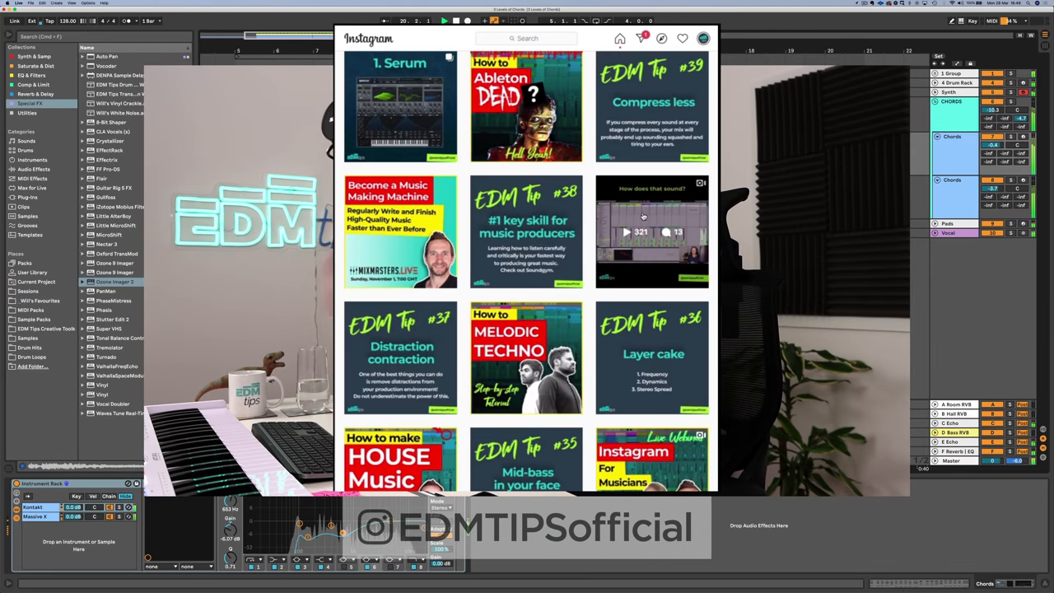
scroll(down, 3)
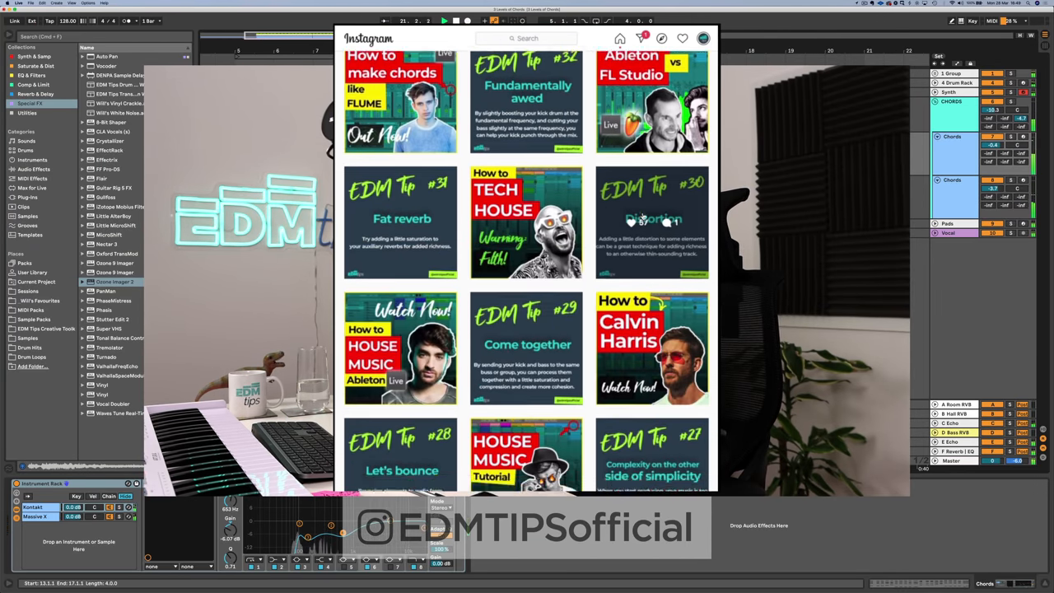